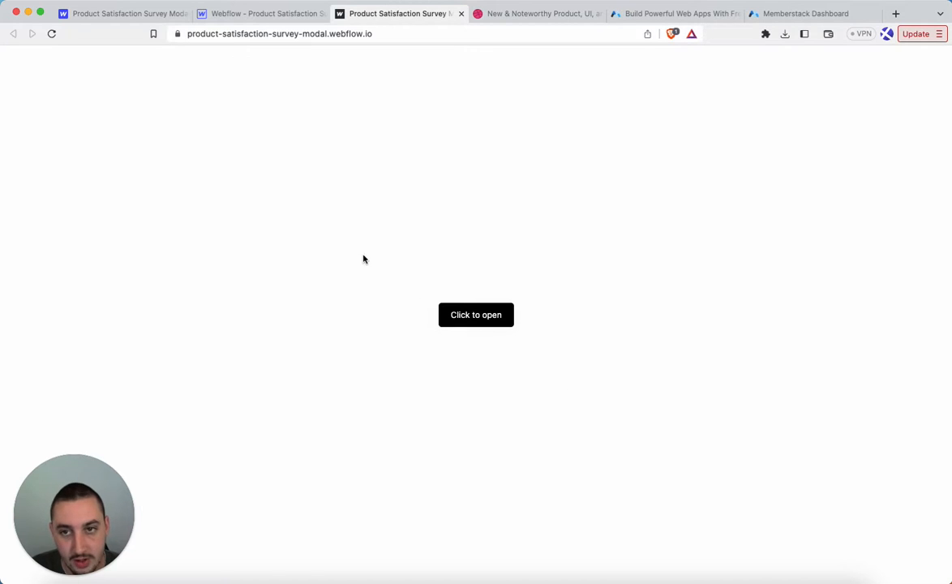
- Open the survey, reload and reopen it, pick Satisfied, then submit the response
left_click(475, 315)
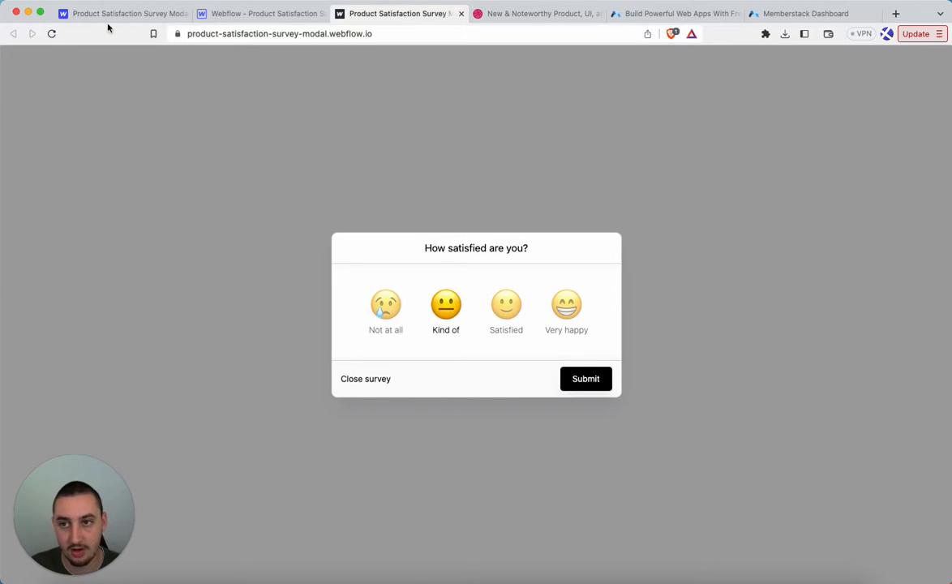
left_click(365, 378)
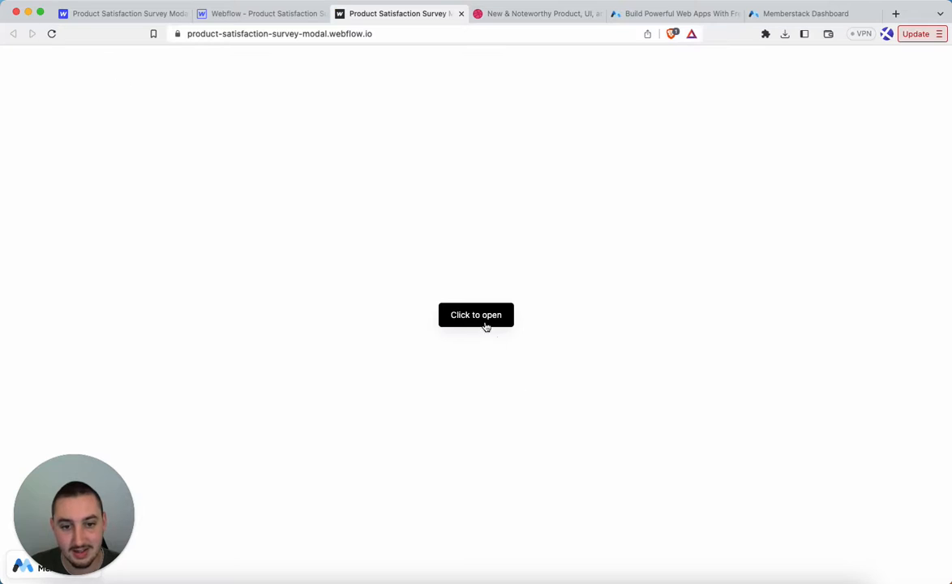
left_click(476, 314)
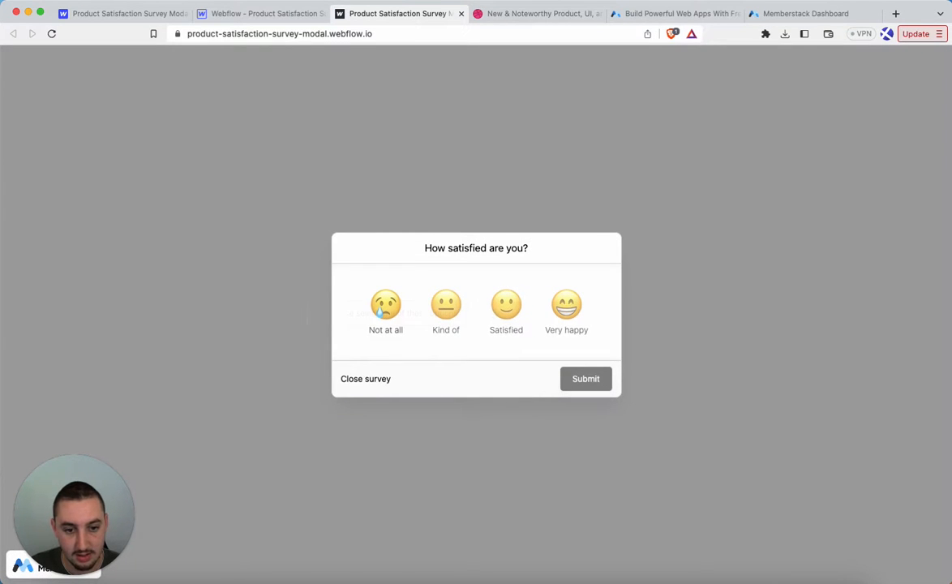
left_click(585, 378)
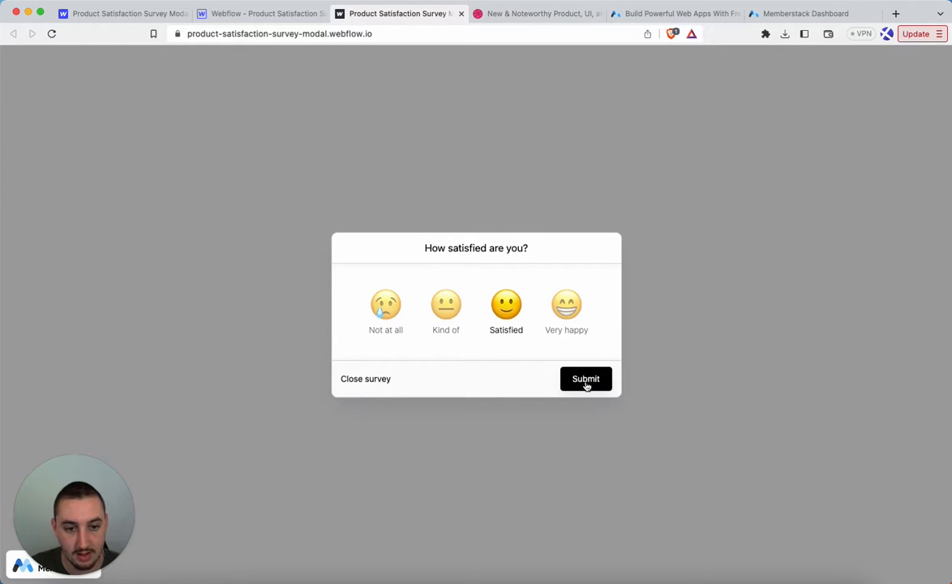
left_click(585, 379)
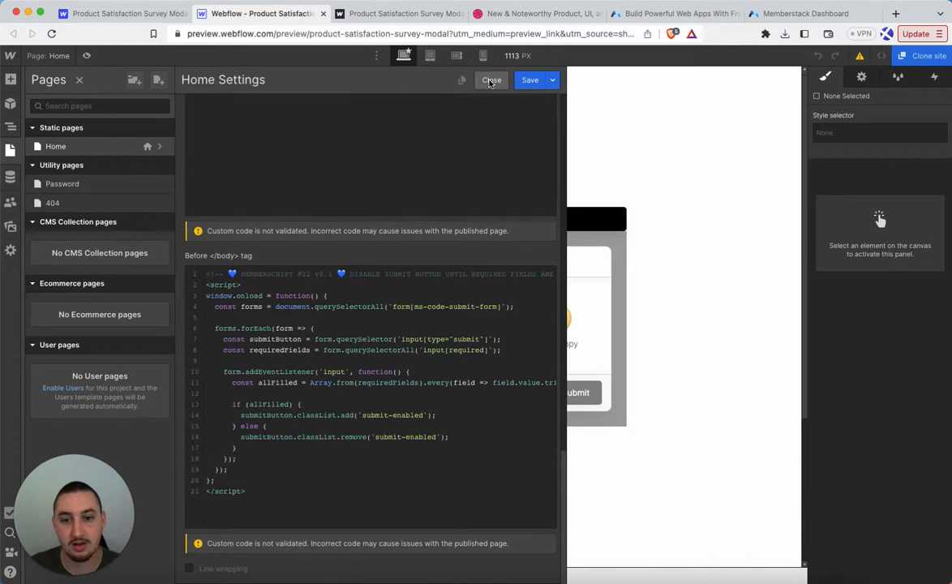
- Close the Home page settings after reviewing the before-body submit script
left_click(490, 79)
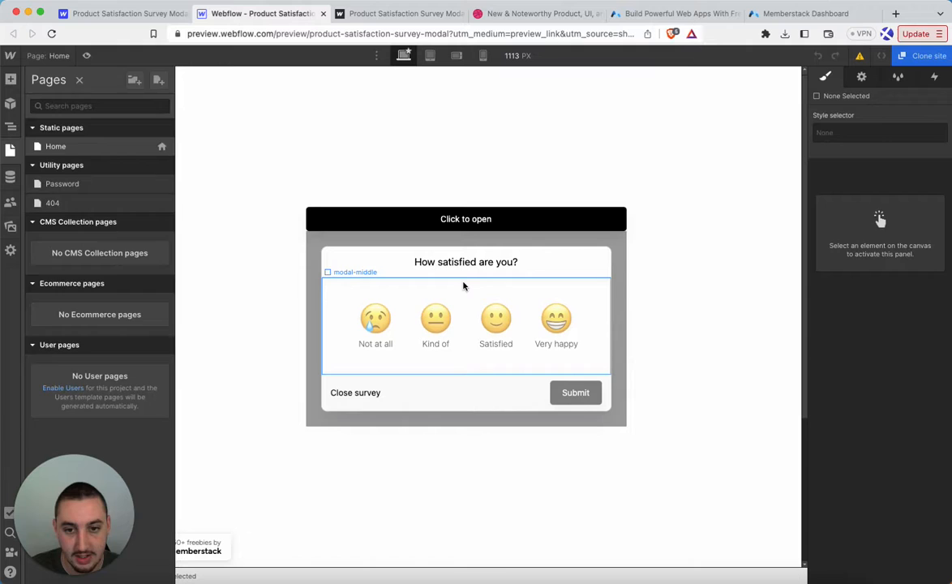
- Select the survey form and find ms-code-submit-form under its Custom Attributes
left_click(465, 261)
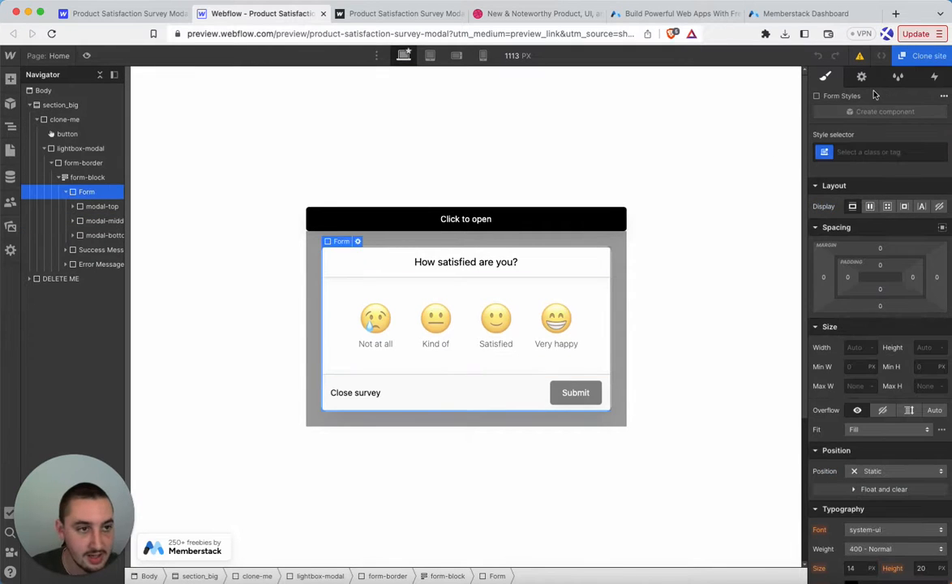
left_click(861, 77)
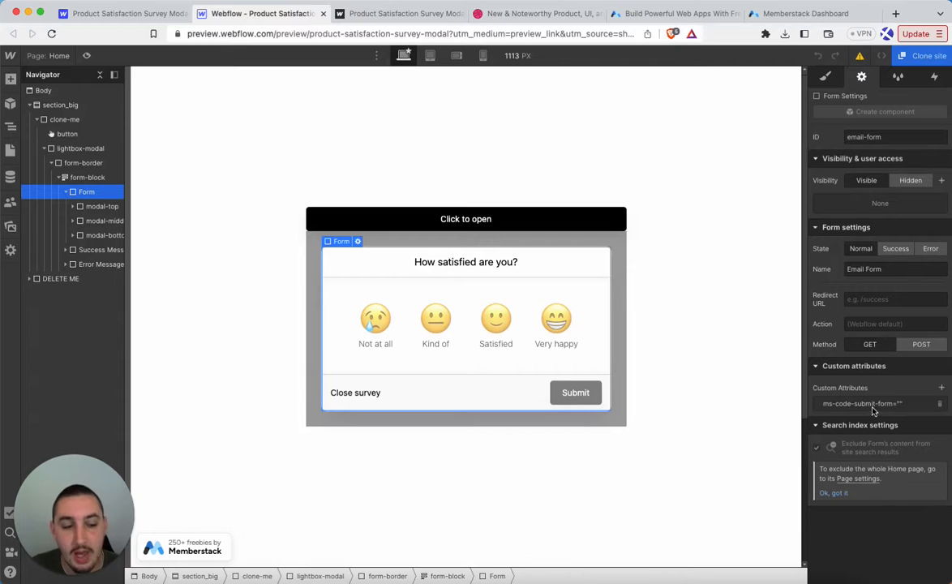
left_click(861, 403)
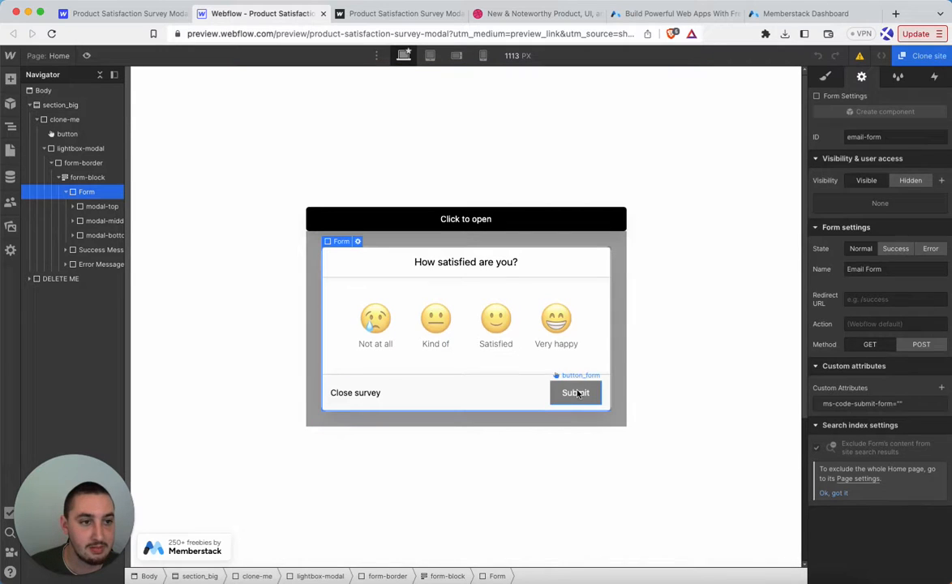
- Select button_form, check its 50 opacity under Effects, and list its combo classes
left_click(575, 392)
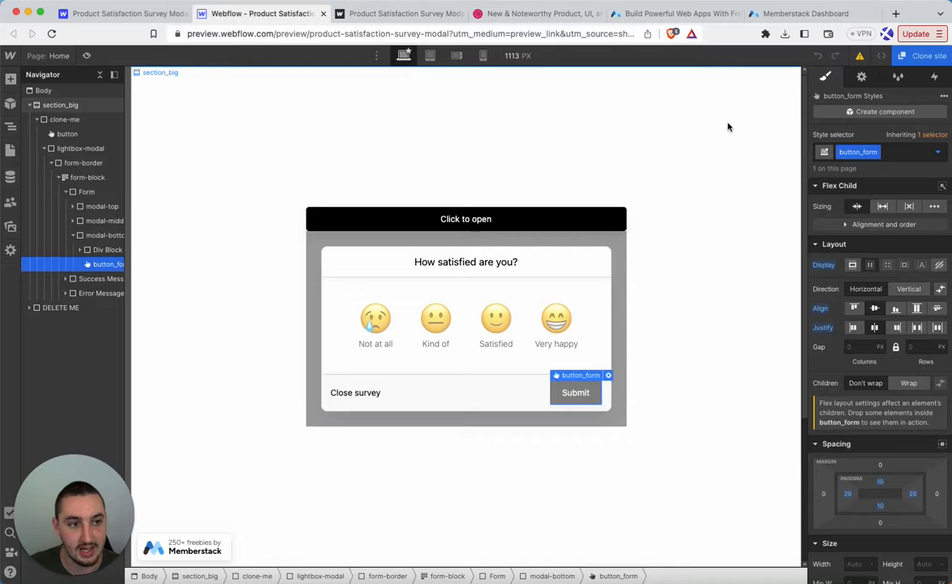
mouse_move(755, 336)
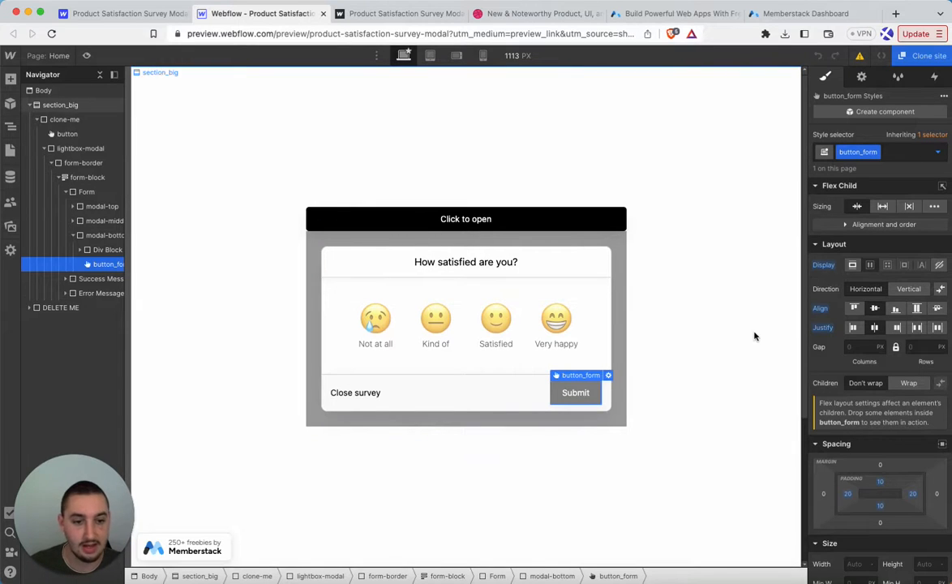
scroll("down", 3)
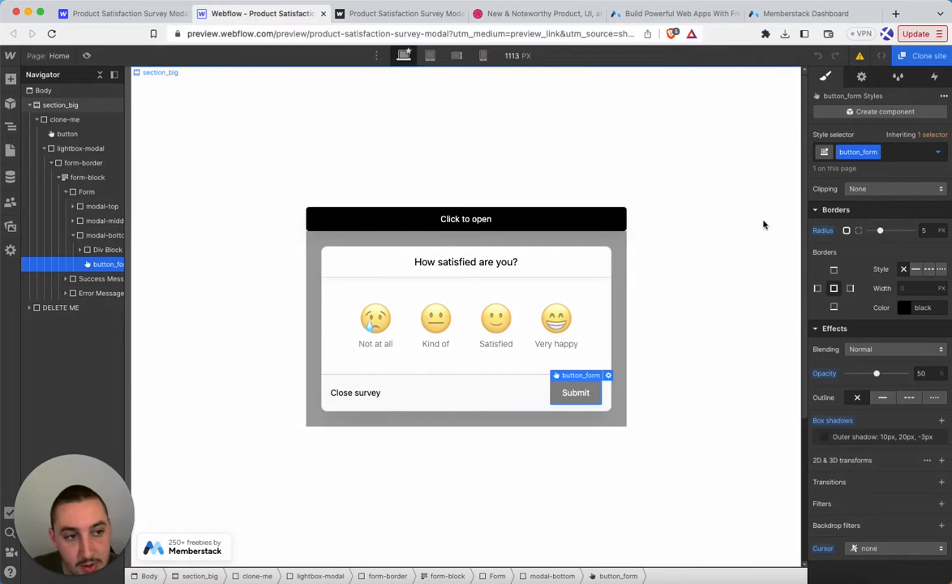
left_click(871, 151)
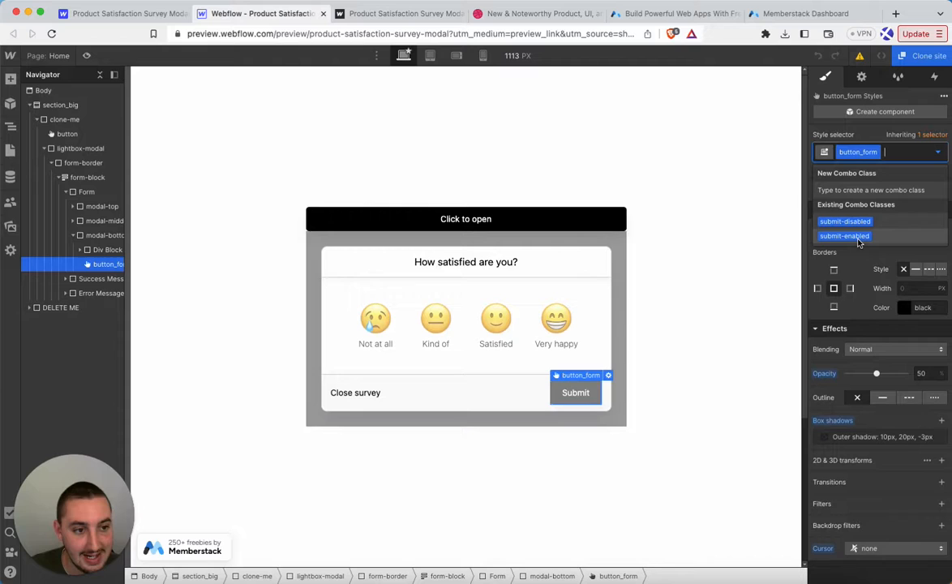
- Preview the submit-enabled combo class on Submit, then remove it to restore the default style
left_click(844, 236)
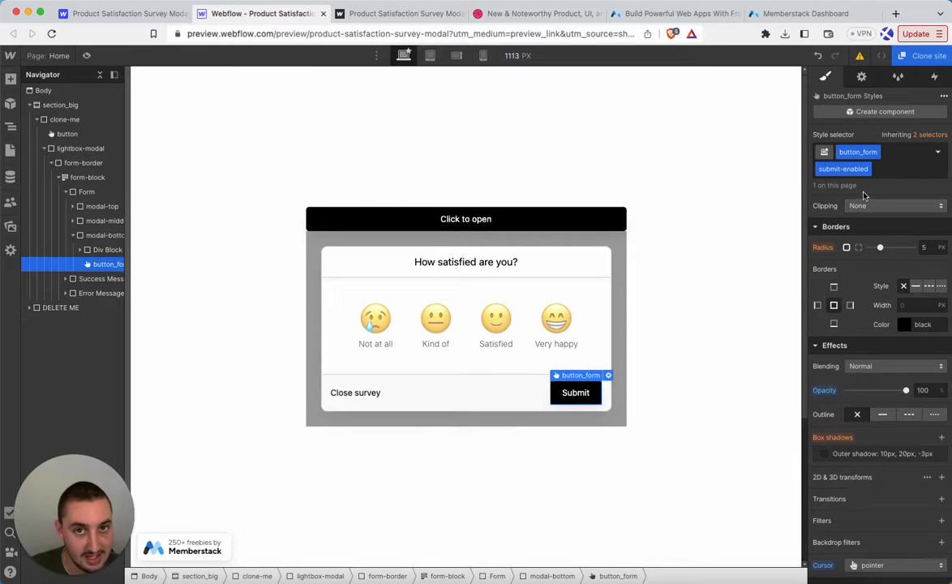
left_click(842, 168)
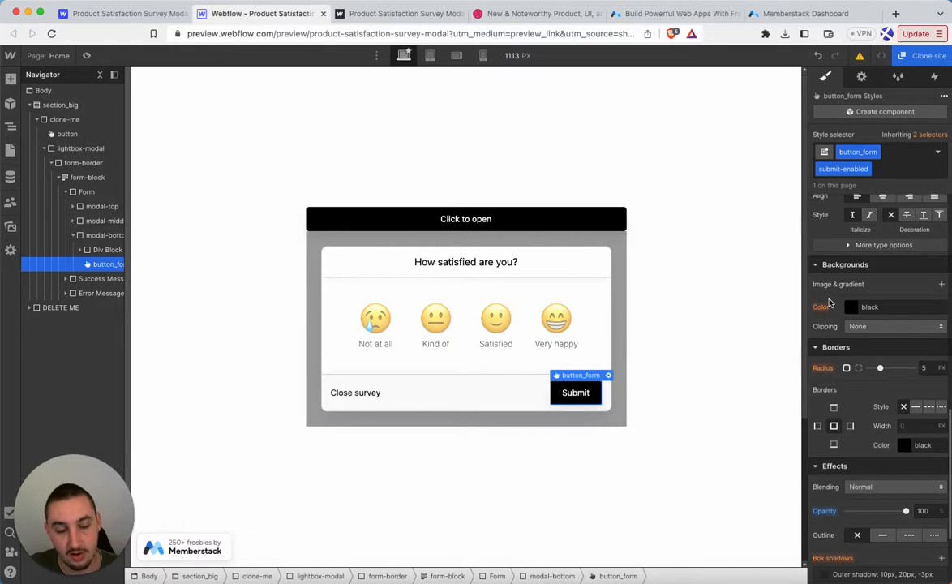
left_click(856, 168)
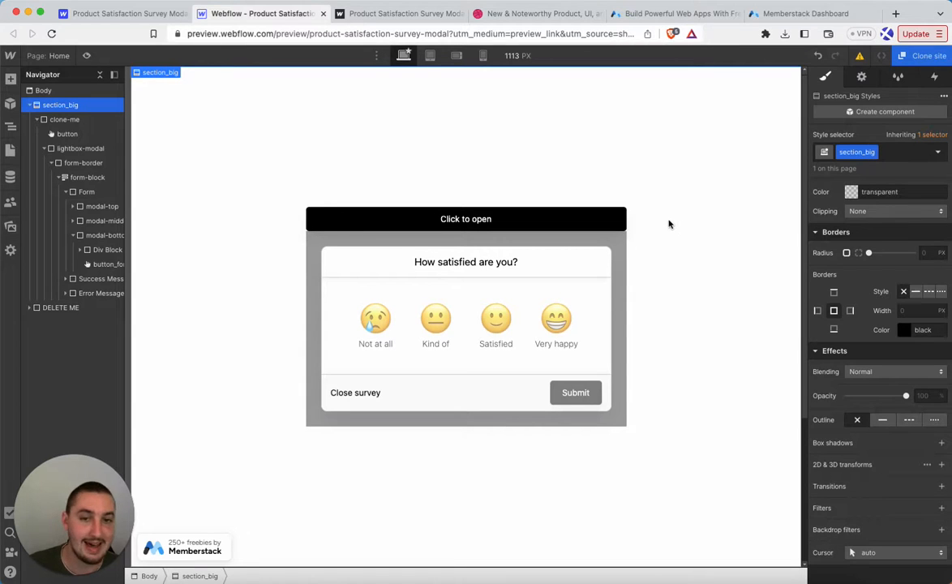
- Switch to the published site tab to try the live survey
left_click(397, 14)
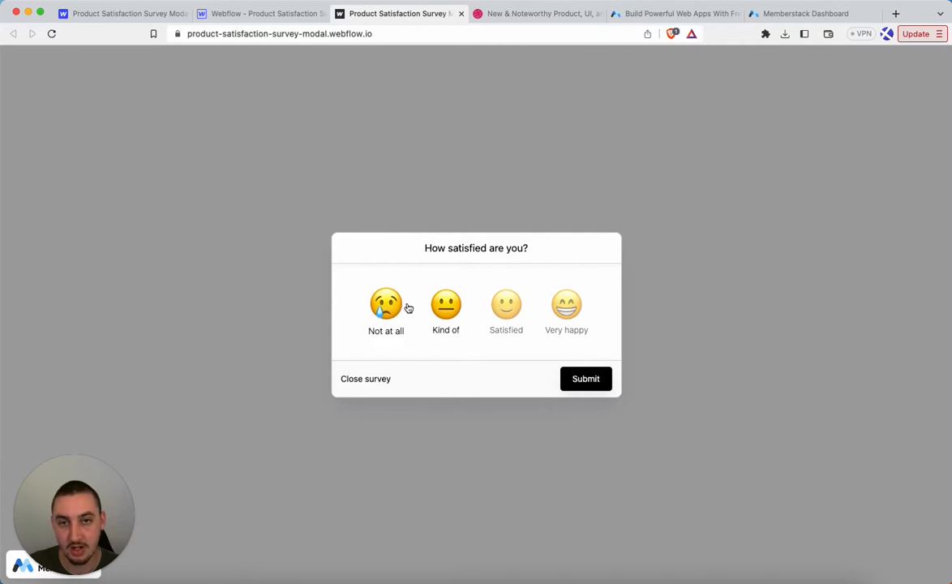
mouse_move(408, 293)
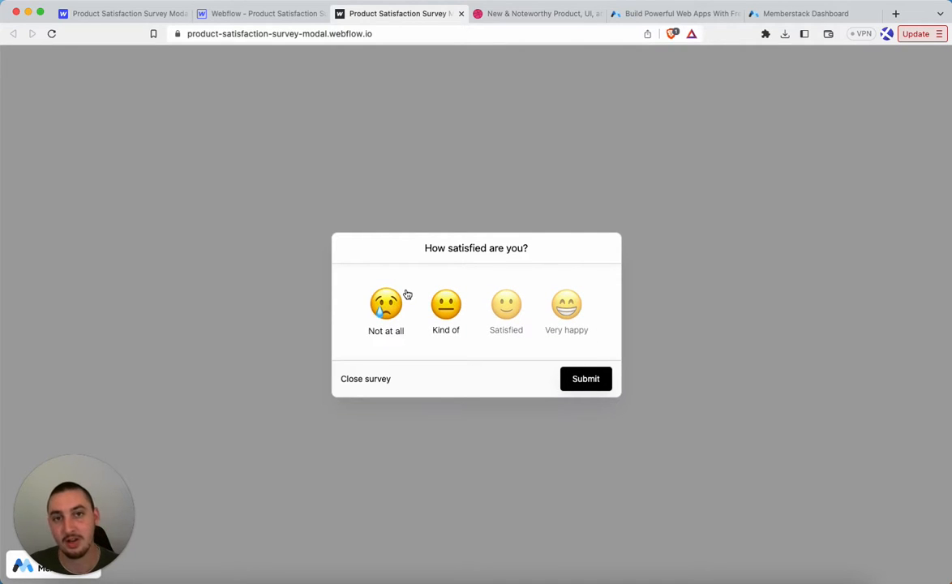